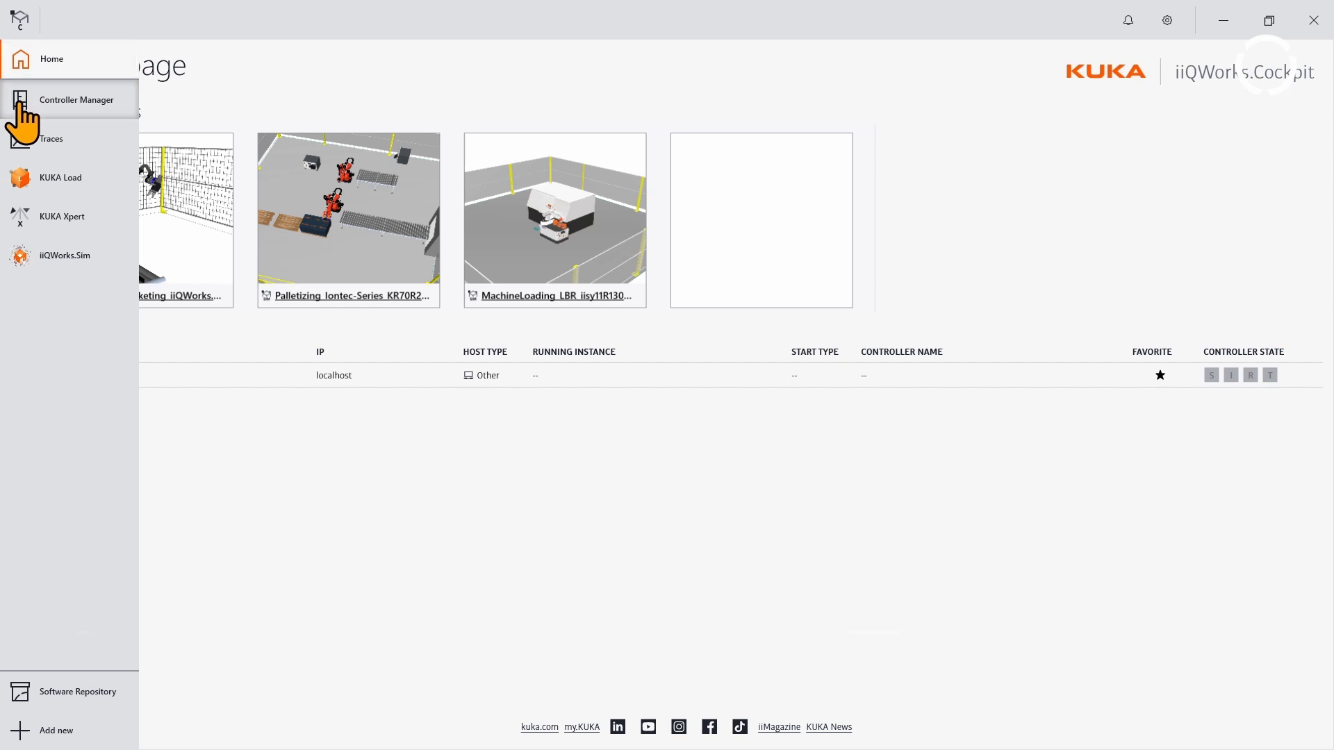
- Tour the Controller Manager, Traces, KUKA Load and KUKA Xpert modules from the sidebar
click(76, 99)
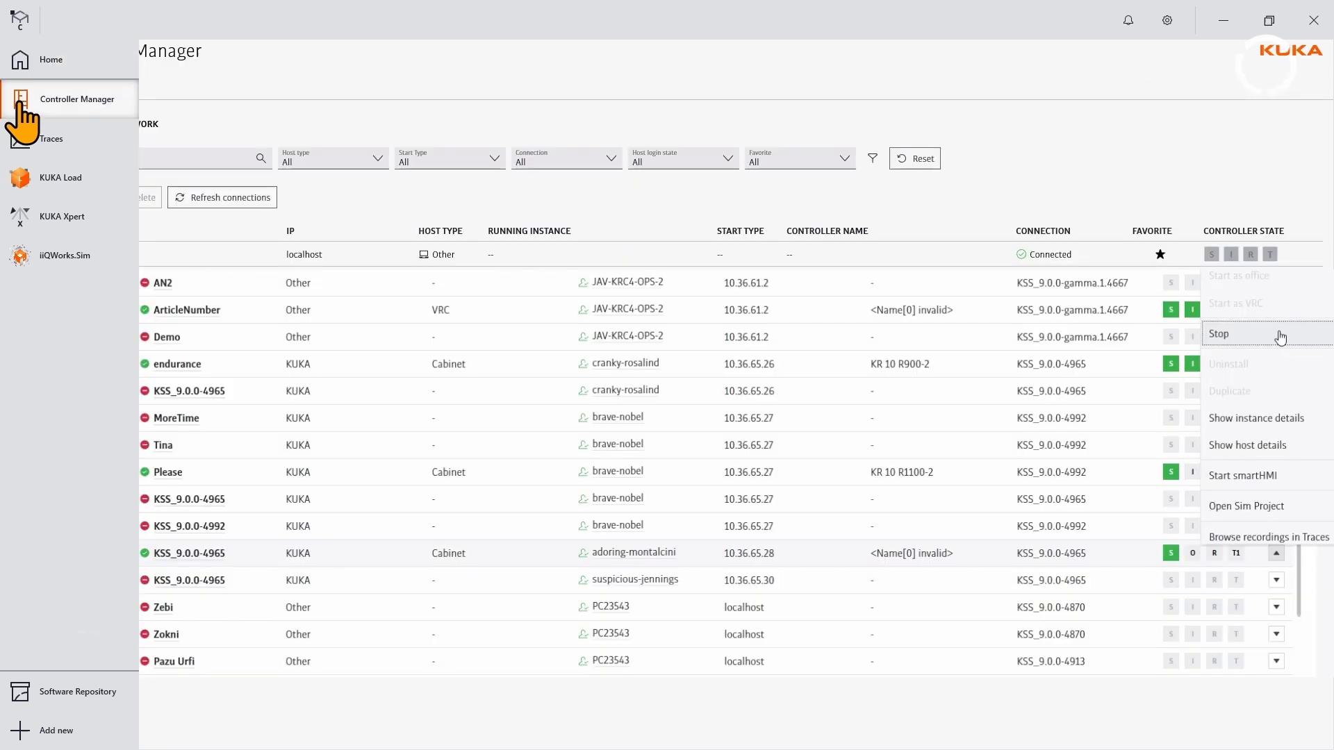
click(51, 137)
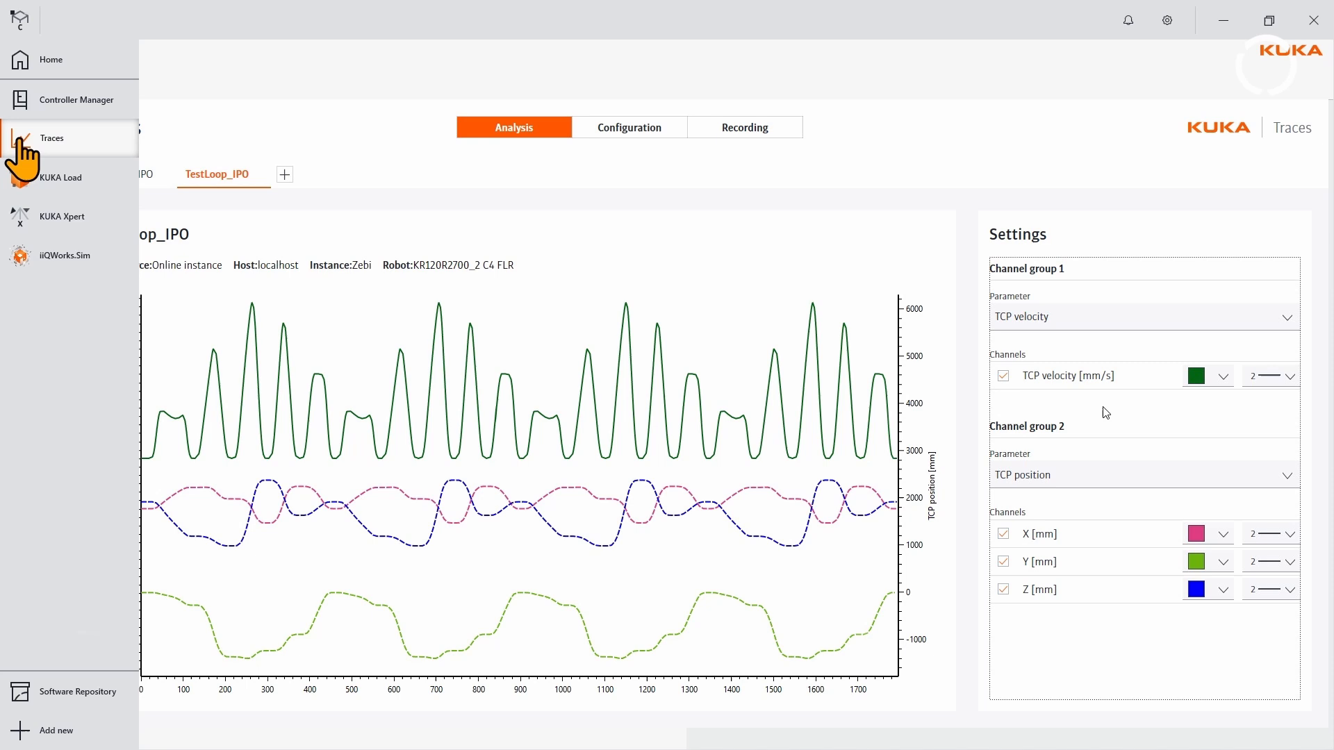
click(60, 176)
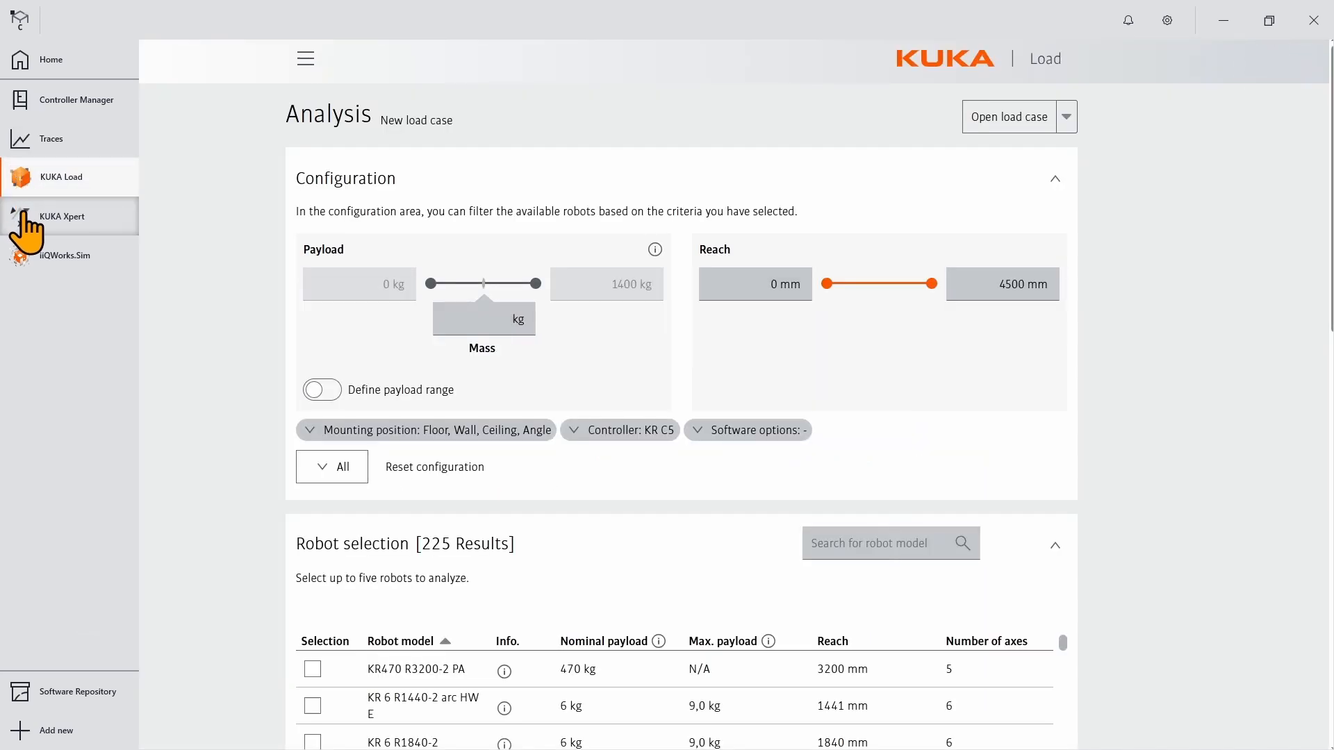
click(60, 216)
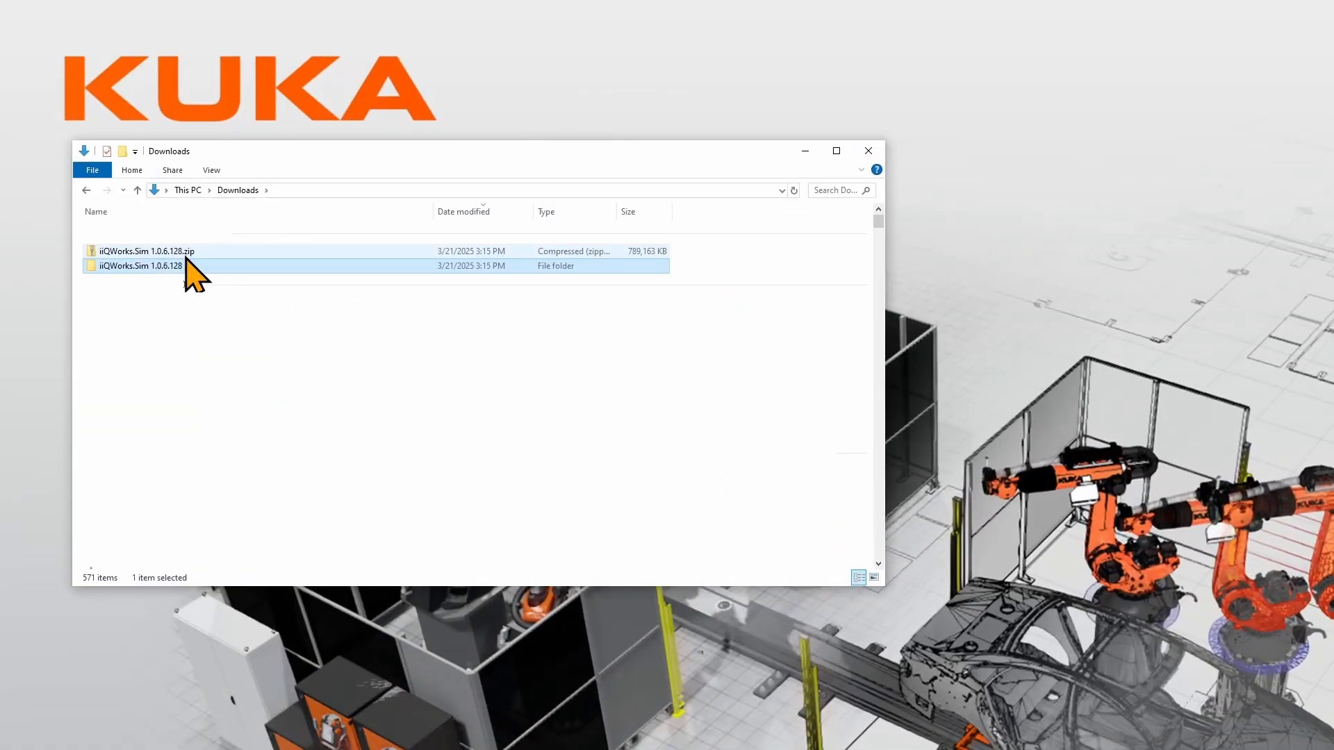
- Launch the iiQWorks.Cockpit.msi installer from the iiQWorks.Sim 1.0.6.128 folder in Downloads
double_click(141, 265)
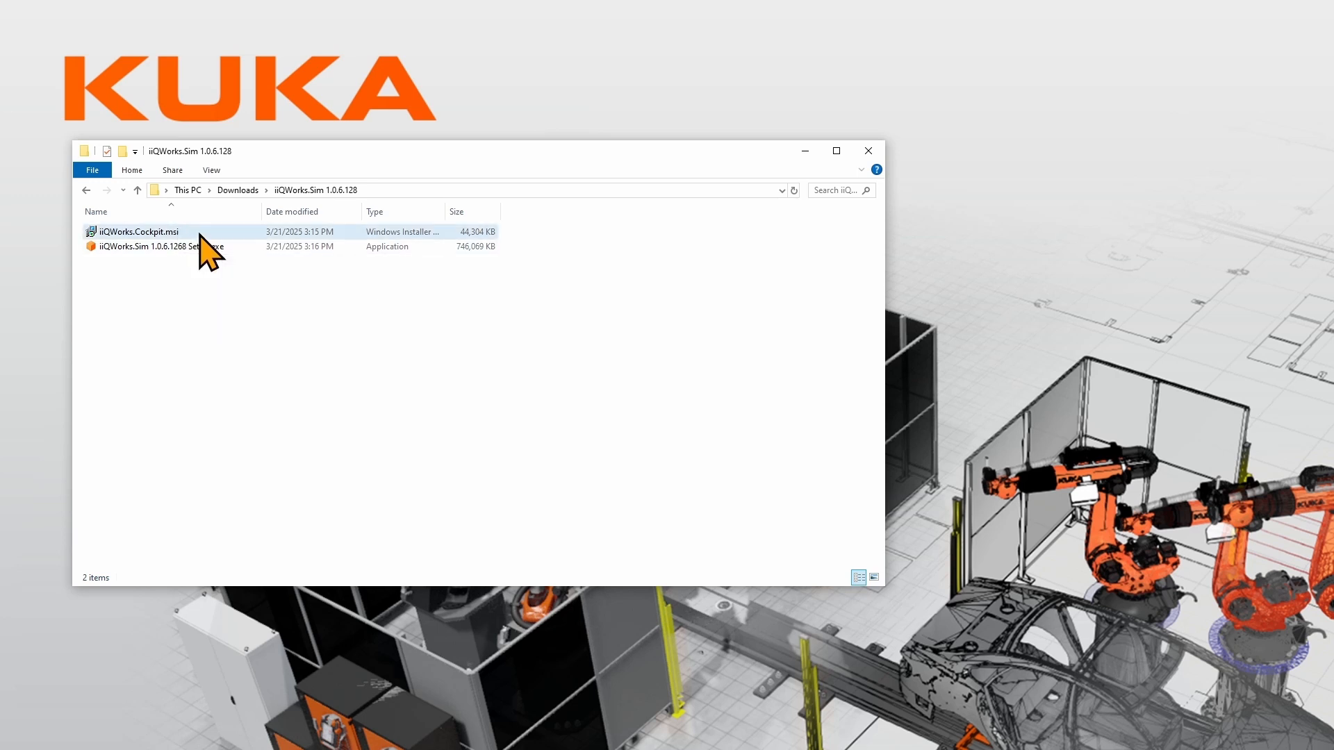
click(136, 232)
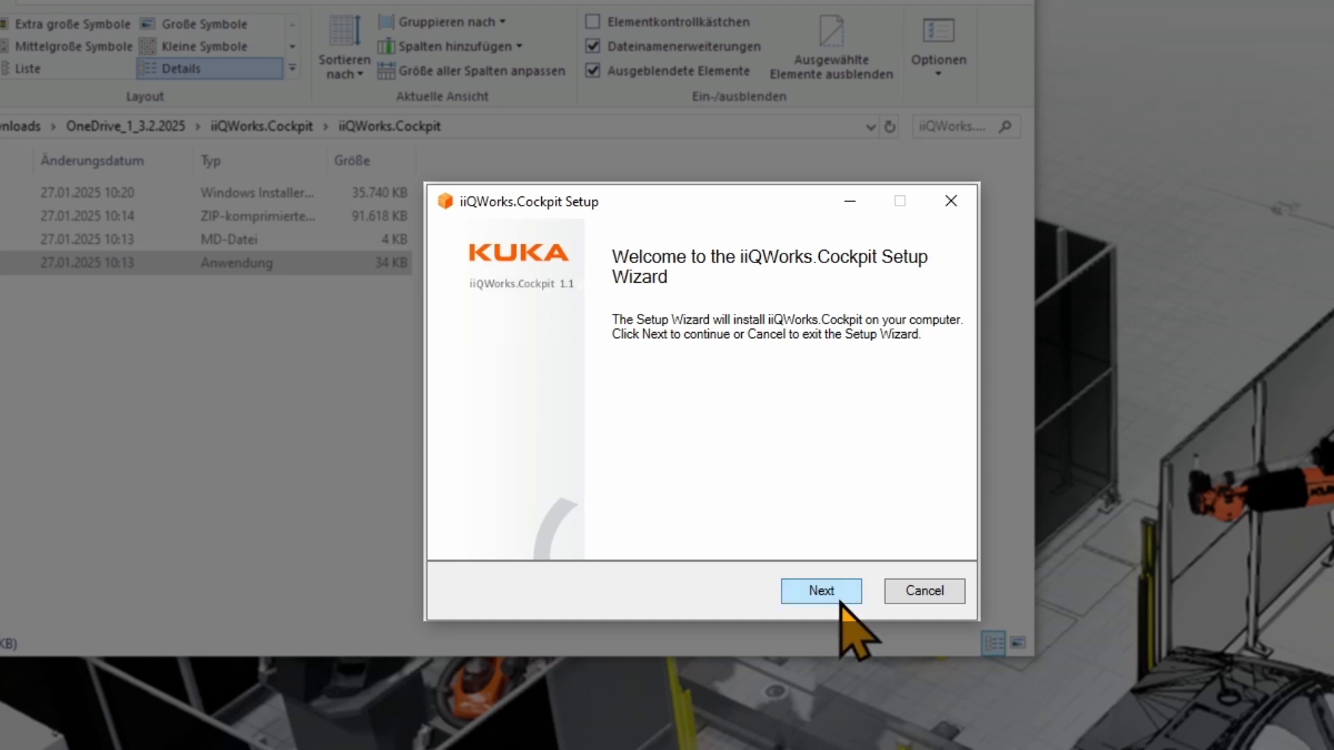
- Pass the welcome page, accept the License Agreement terms and continue to Custom Setup
click(820, 590)
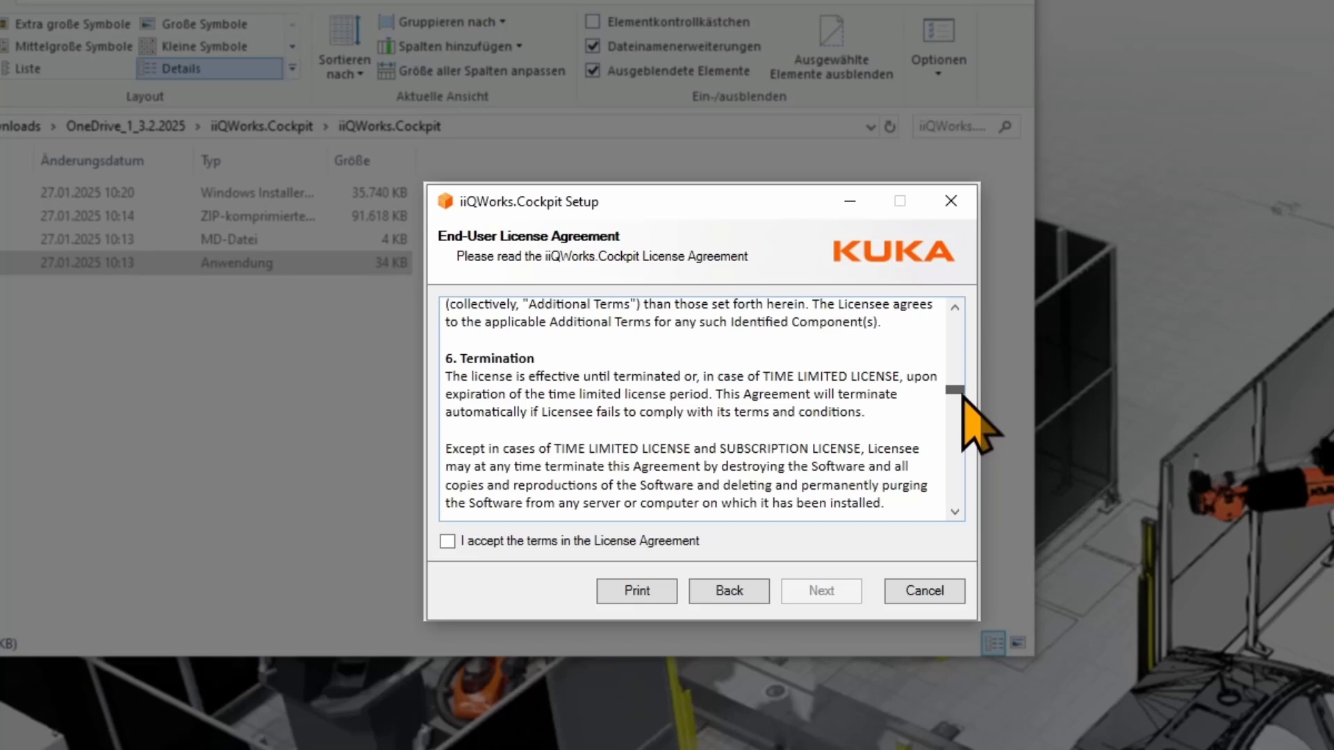
click(446, 540)
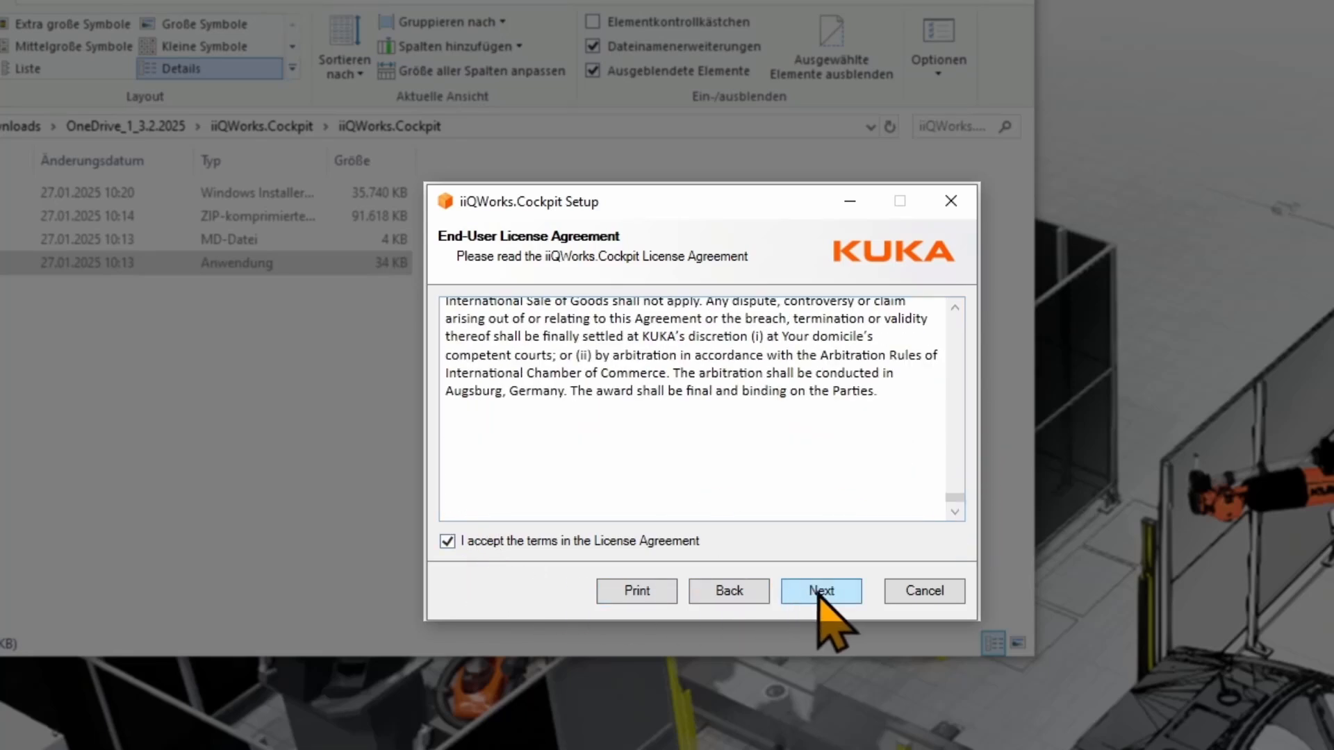
click(820, 590)
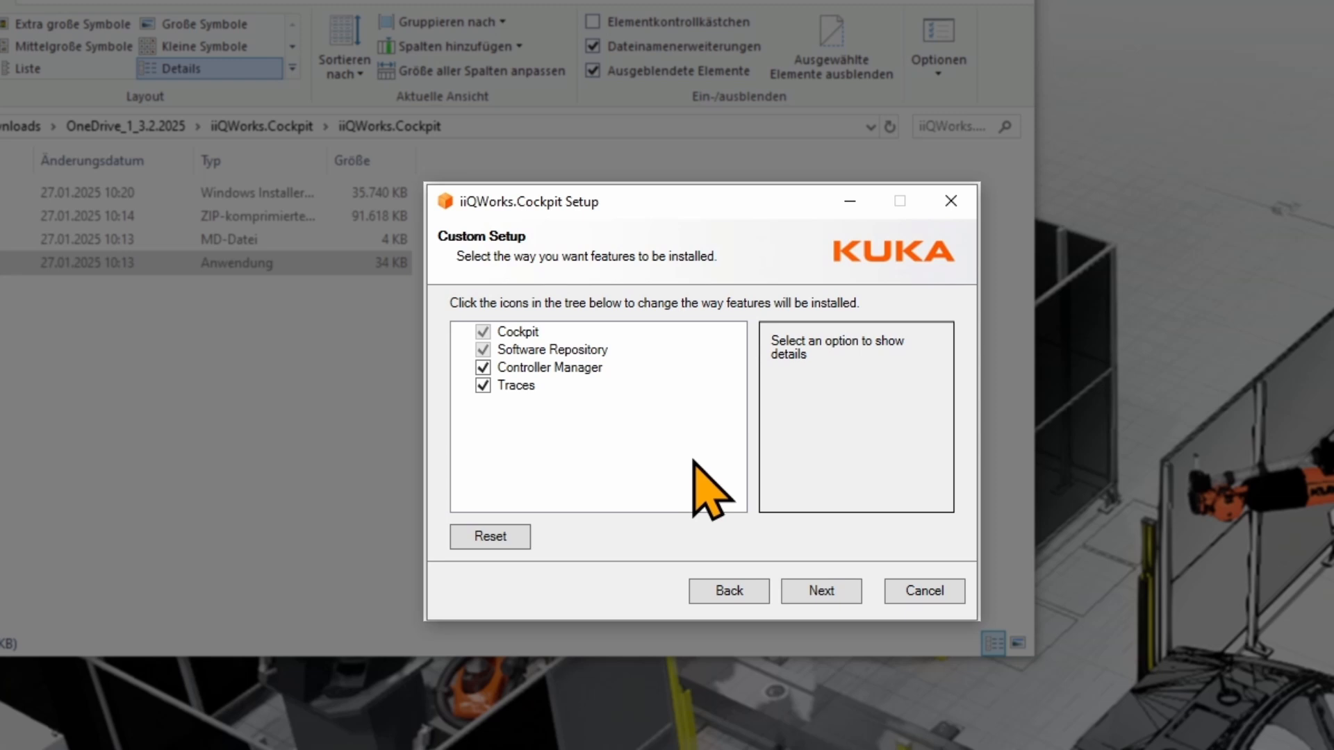
mouse_move(582, 362)
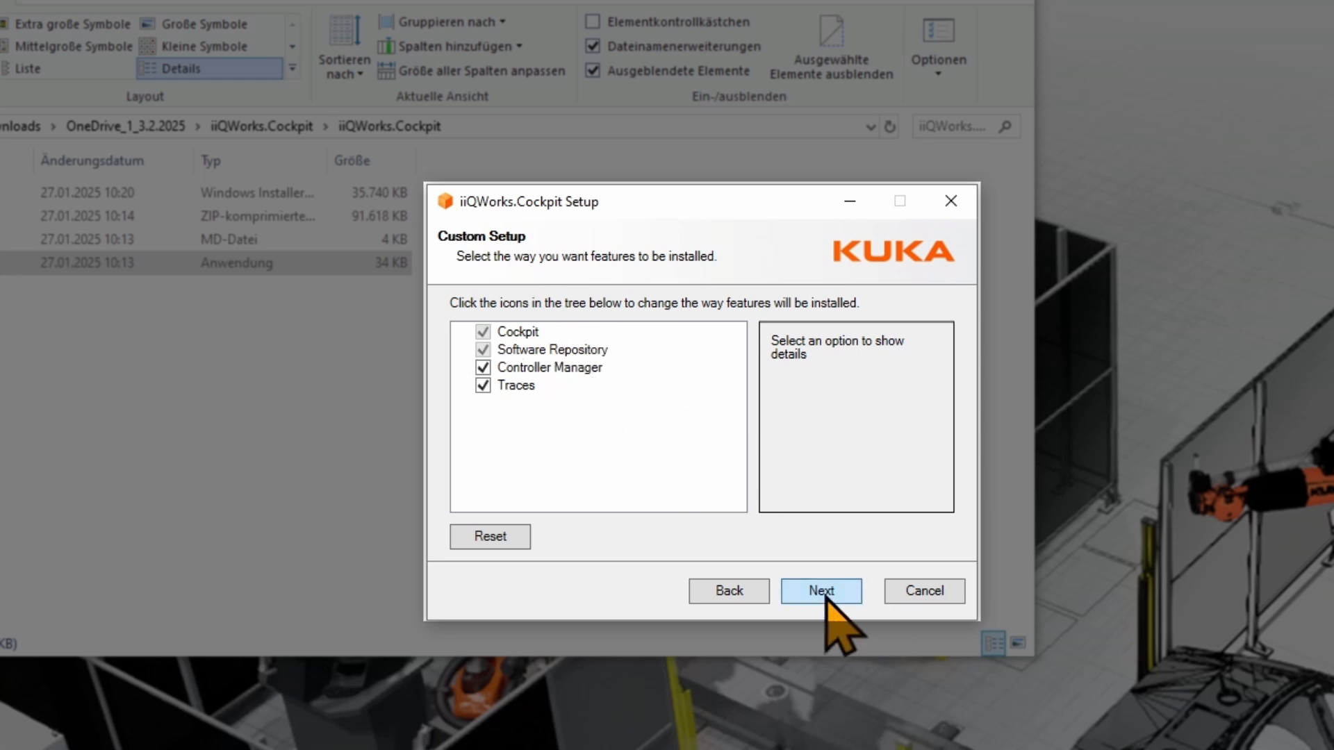
- Keep Cockpit, Software Repository, Controller Manager and Traces checked and continue
click(820, 590)
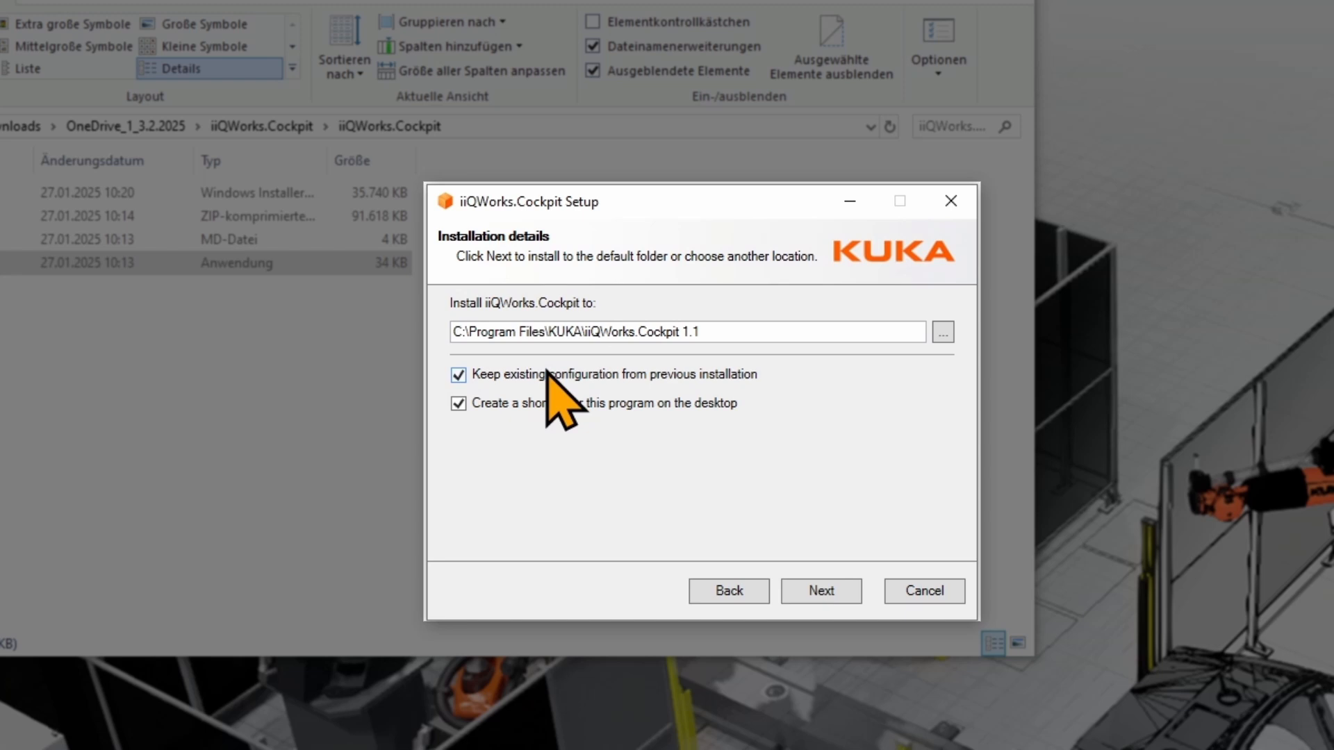
mouse_move(566, 451)
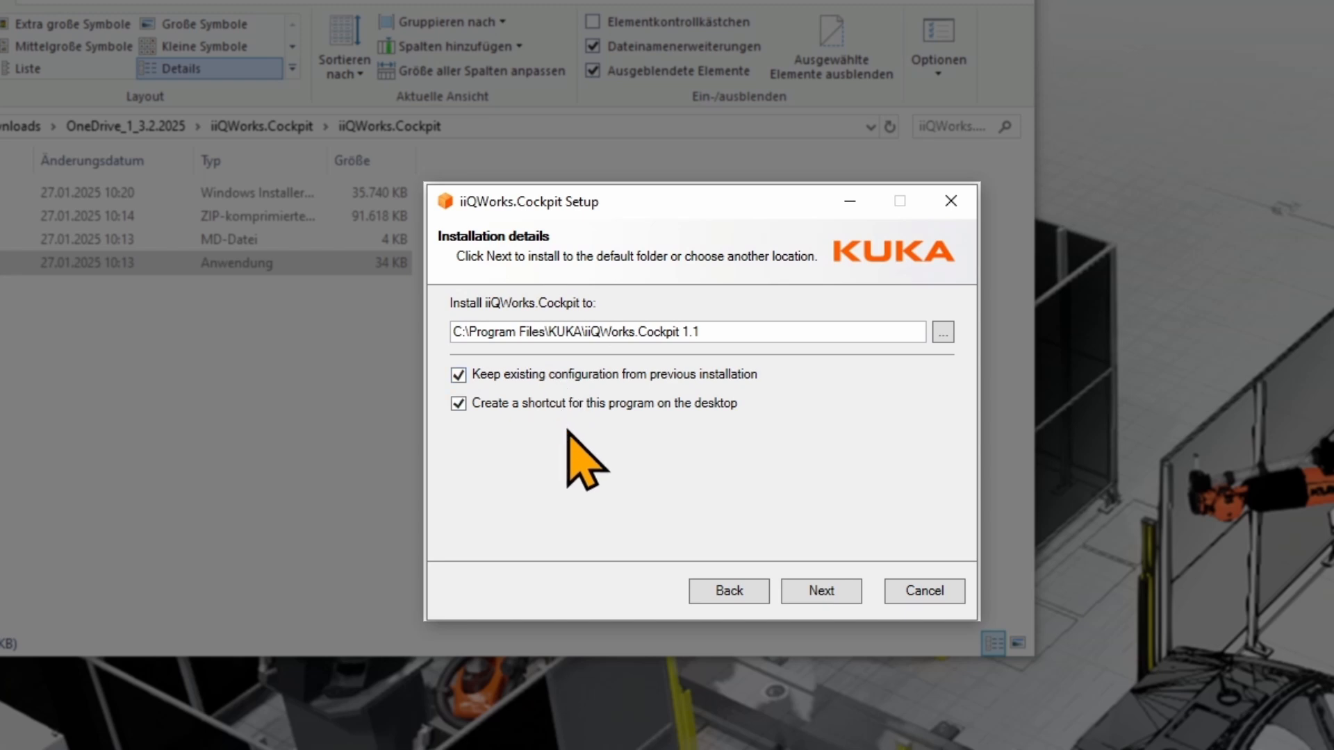
- Keep the default KUKA install folder, existing configuration and desktop shortcut and continue
click(819, 591)
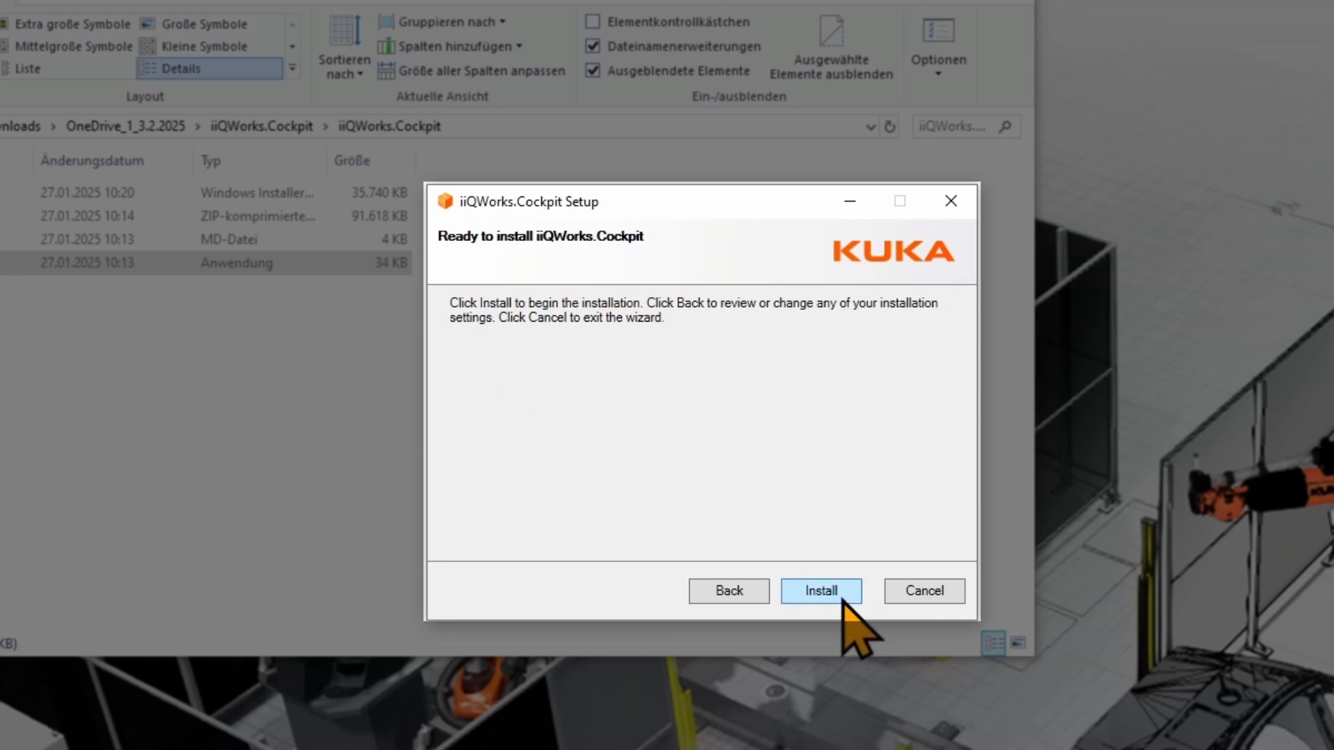
- Install iiQWorks.Cockpit and finish the completed setup wizard
click(820, 591)
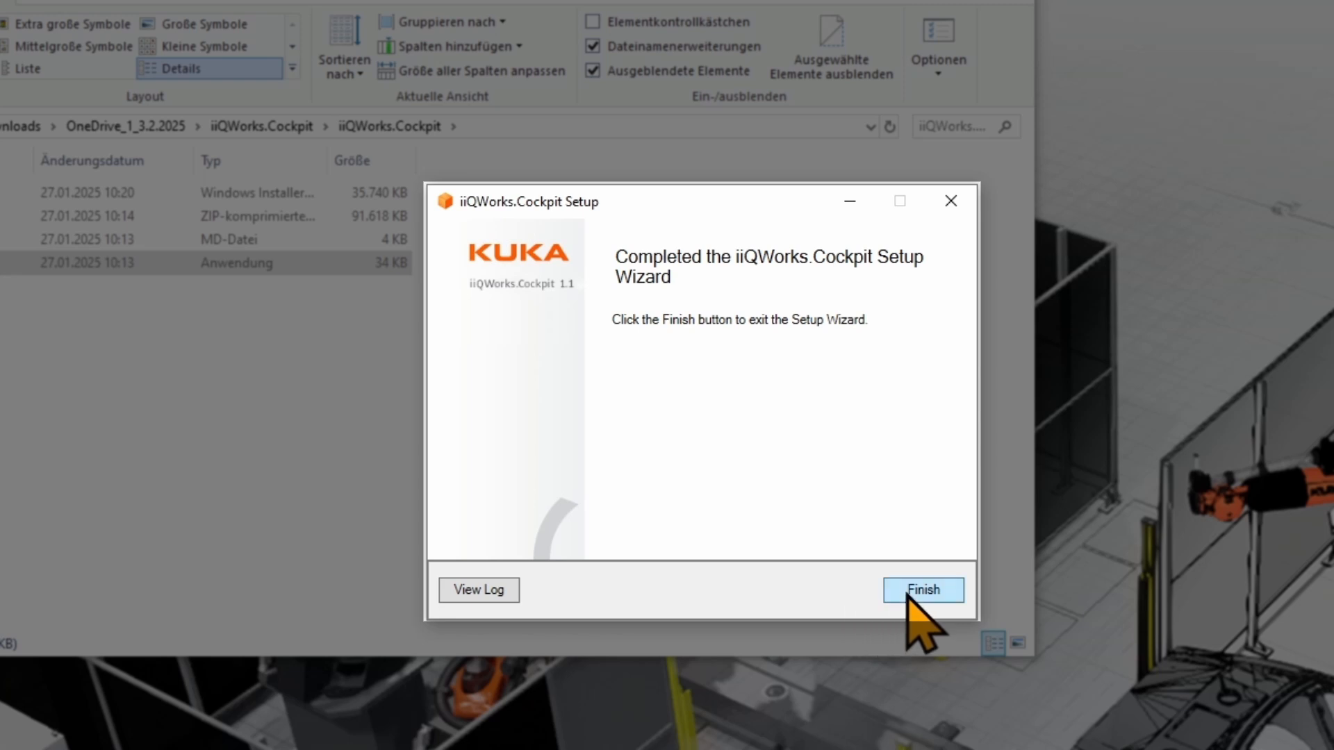
click(922, 589)
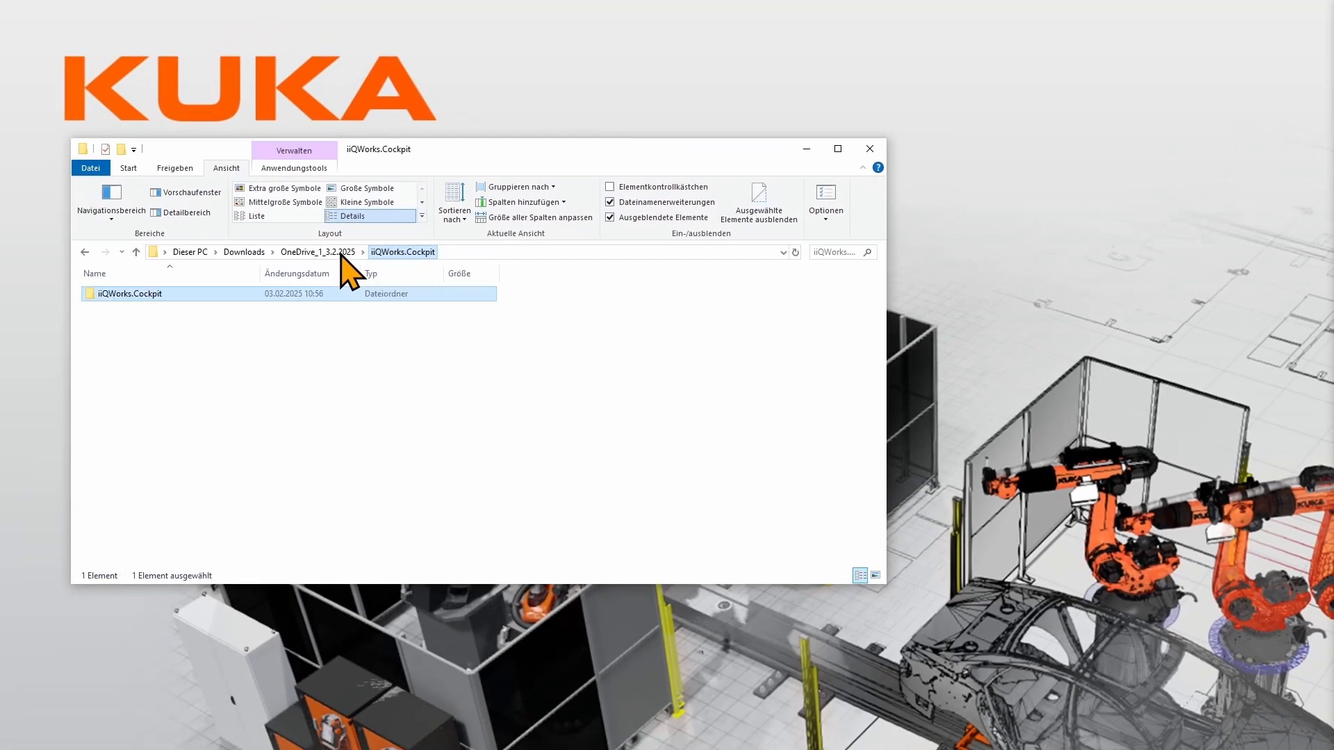